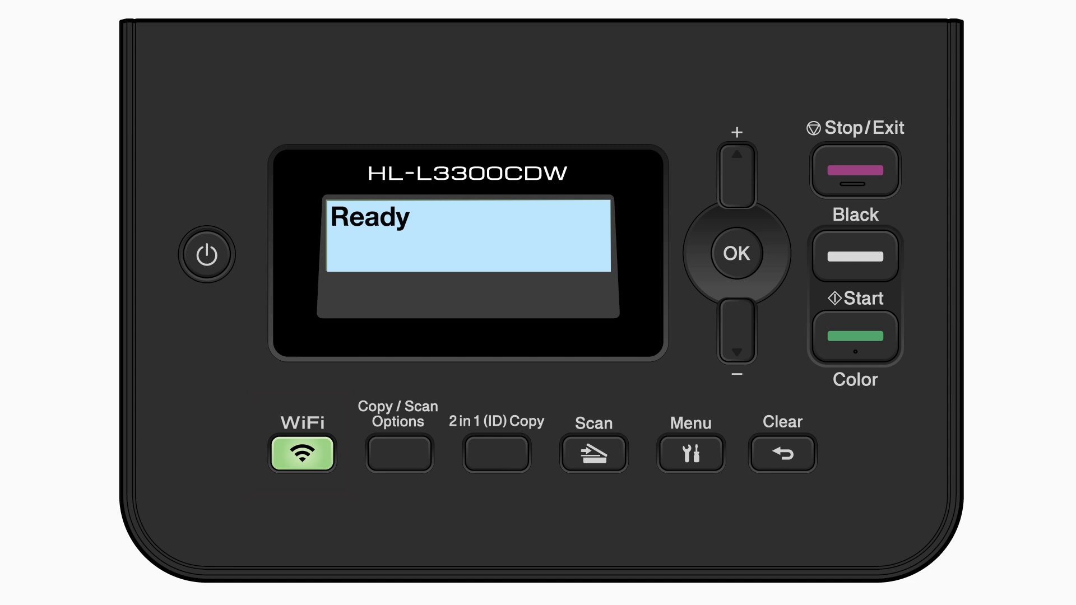
Reach the 3. WPS/PushButton option in the printer's WiFi menu and select it
click(300, 454)
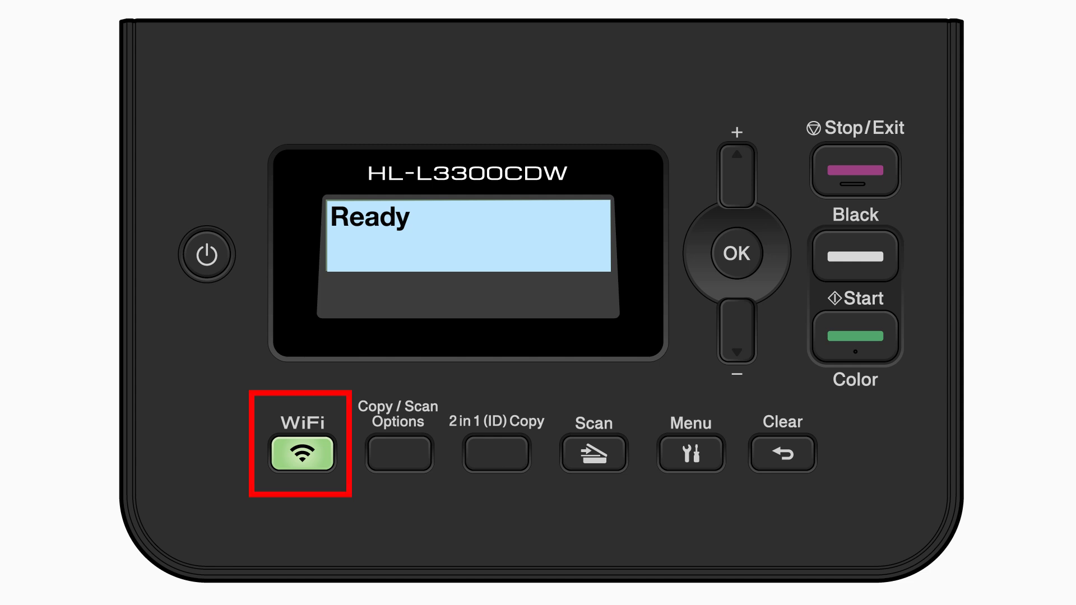
click(300, 454)
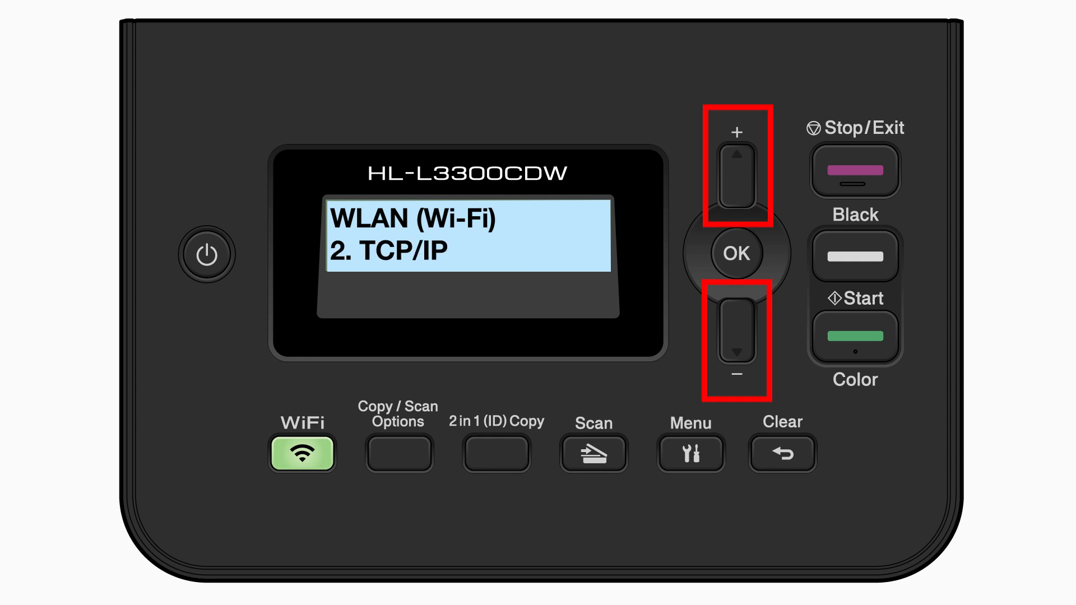
click(736, 336)
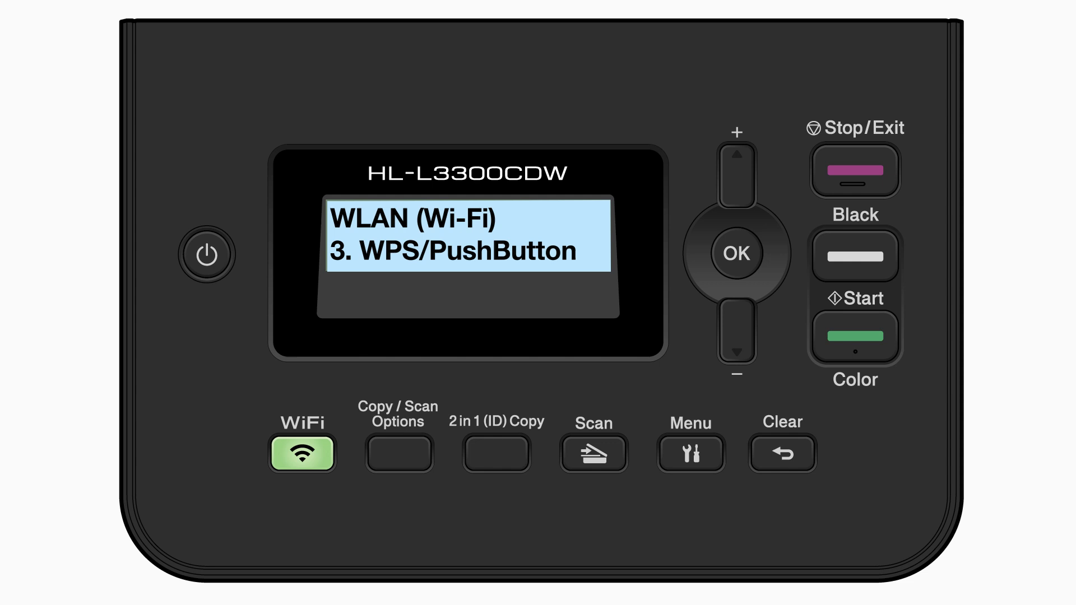
click(736, 253)
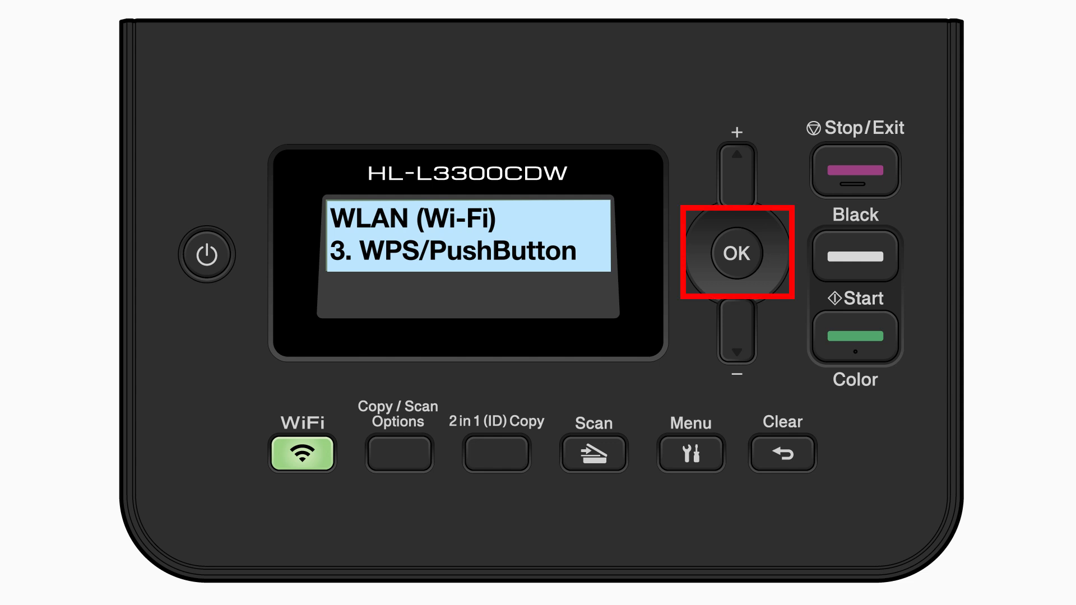
click(736, 253)
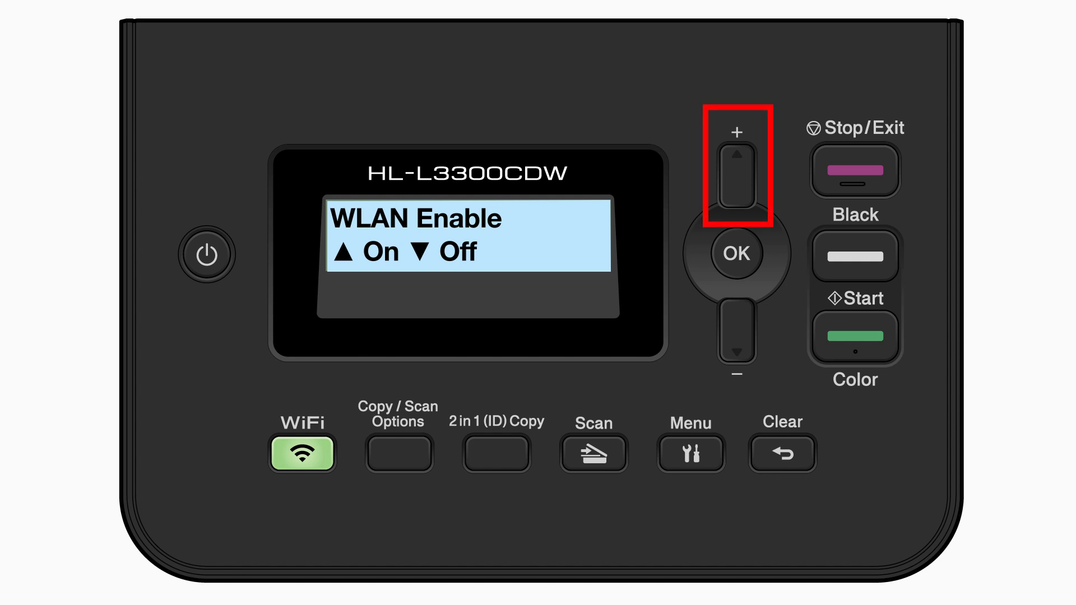
Set WLAN Enable to On and start waiting for the router's WPS key
click(736, 171)
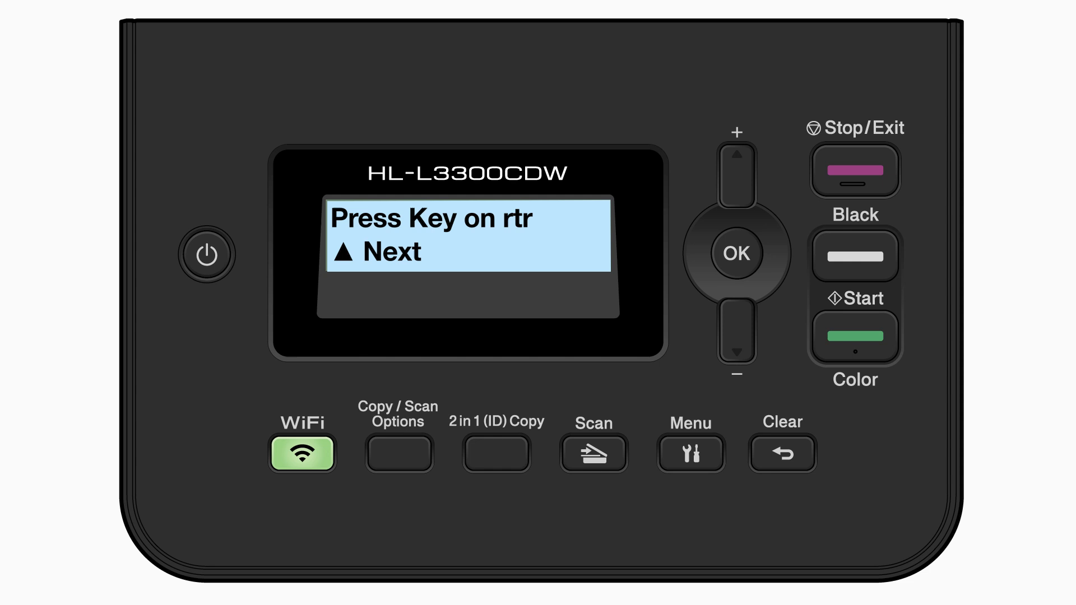
click(736, 166)
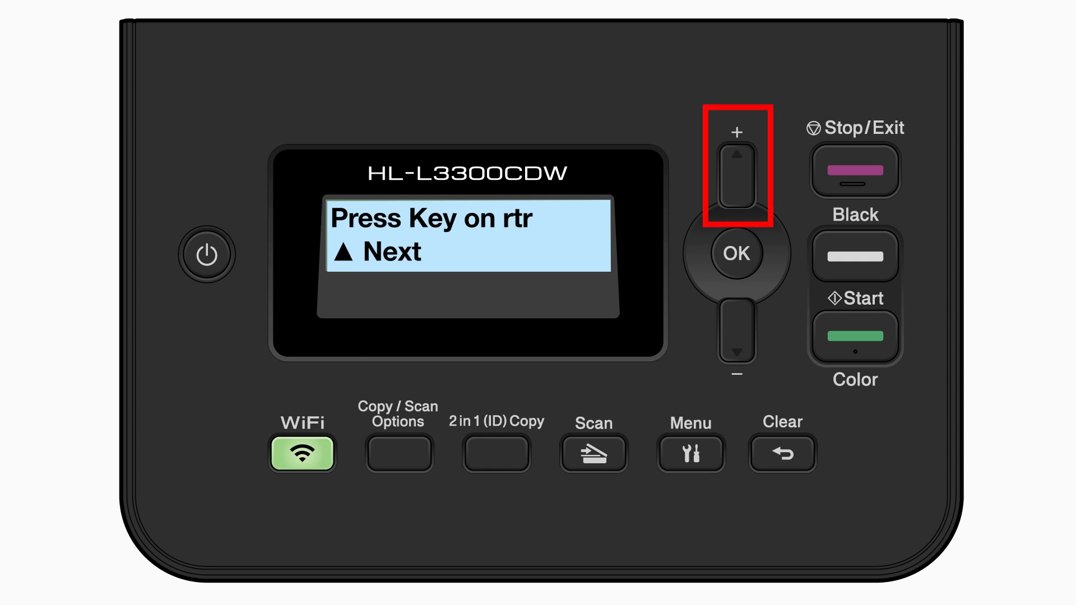
click(737, 168)
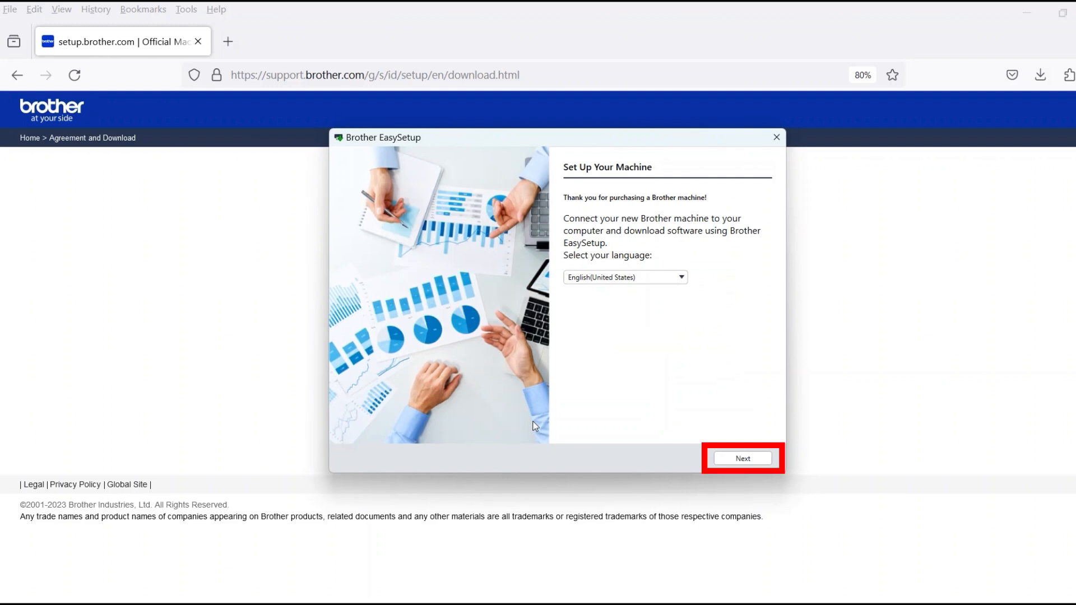
mouse_move(710, 469)
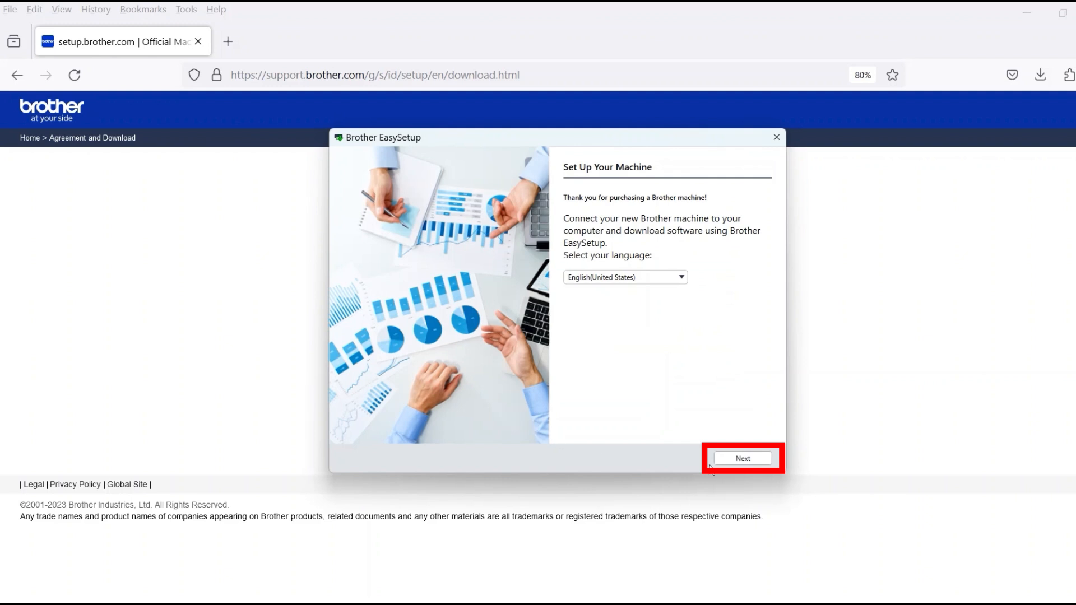
Accept the EasySetup license agreement and continue to the connection method page
click(742, 458)
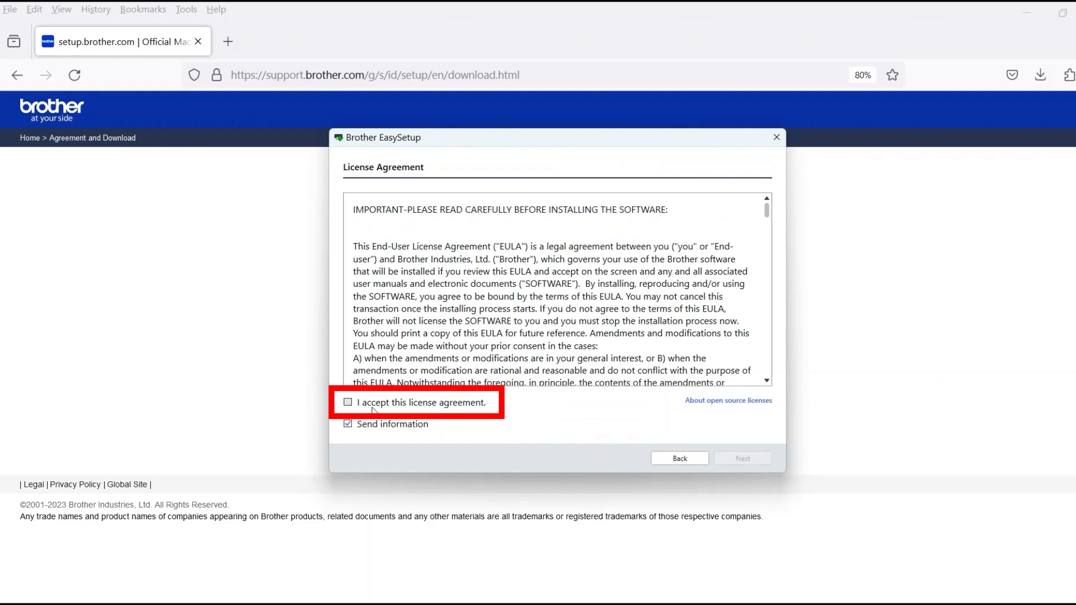
click(348, 403)
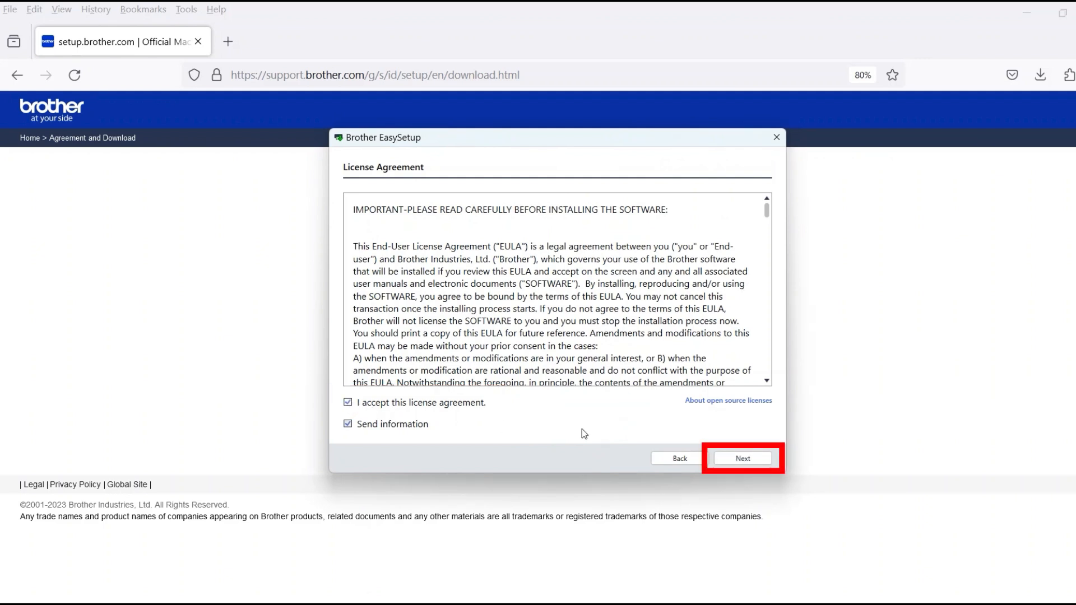
click(742, 457)
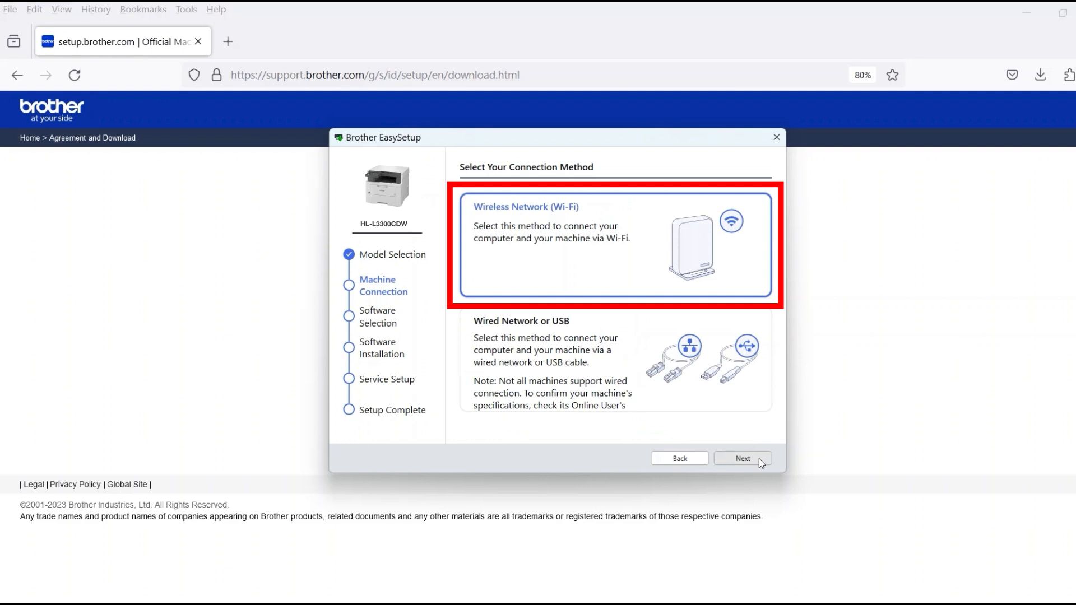
Connect over Wireless Network (Wi-Fi) and continue with the found HL-L3300CDW series
click(742, 458)
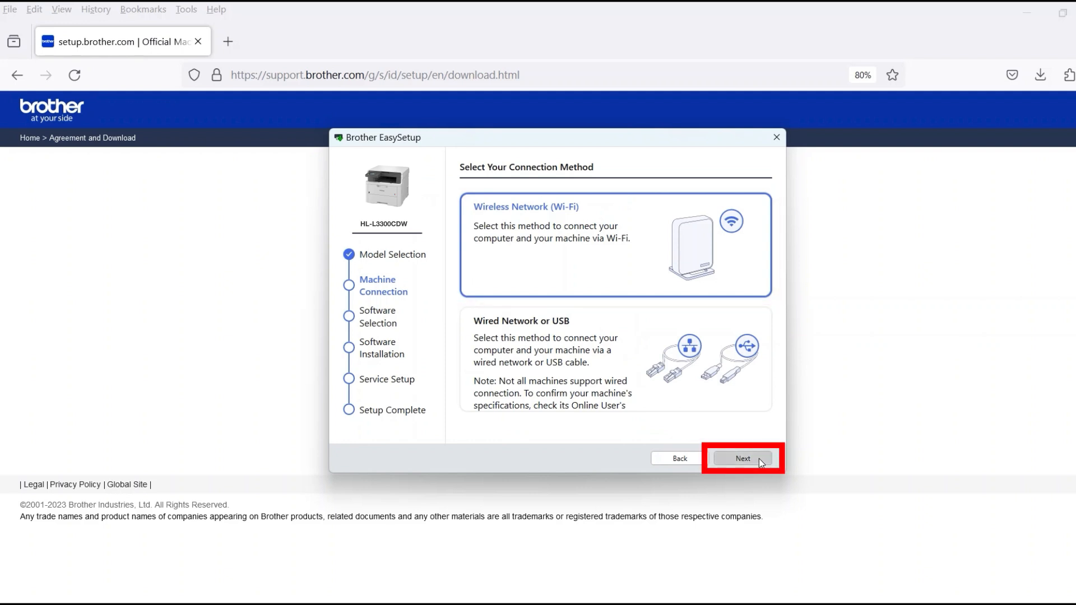
click(742, 459)
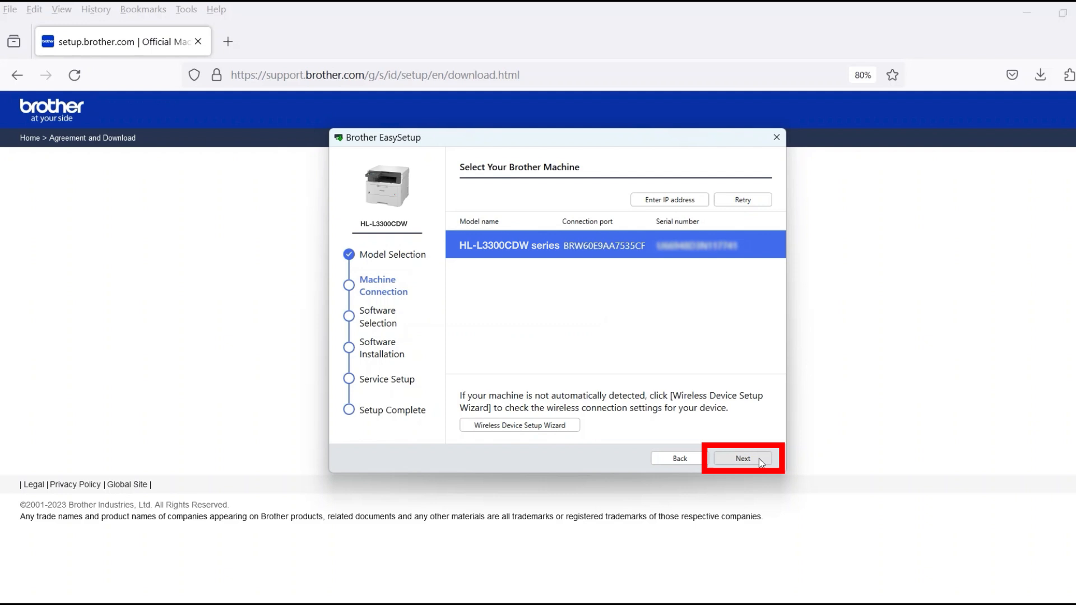
click(742, 458)
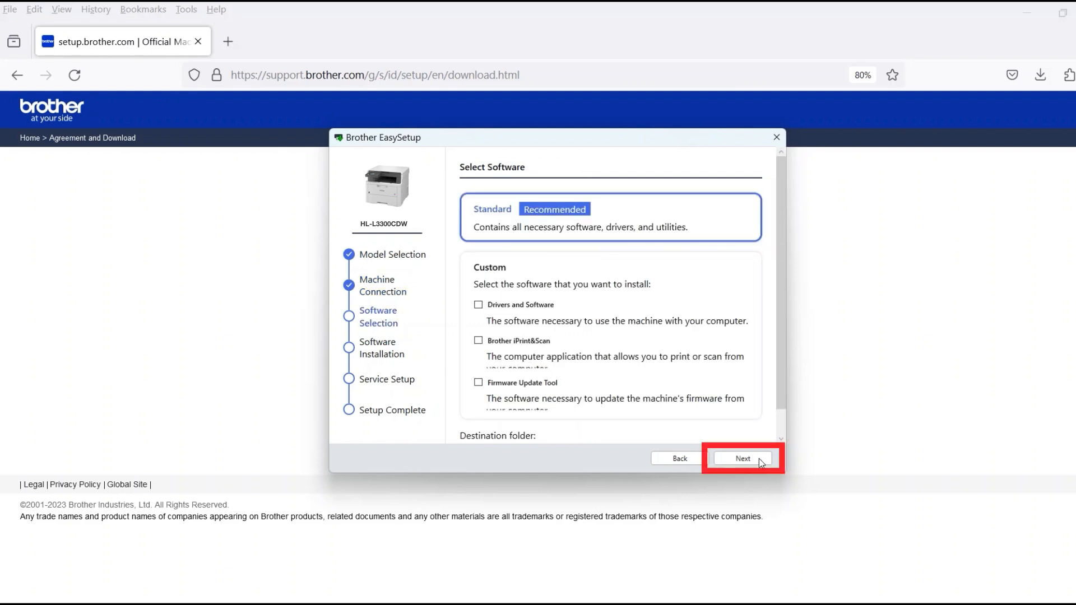
Install the Standard recommended software and close the completed setup
click(742, 459)
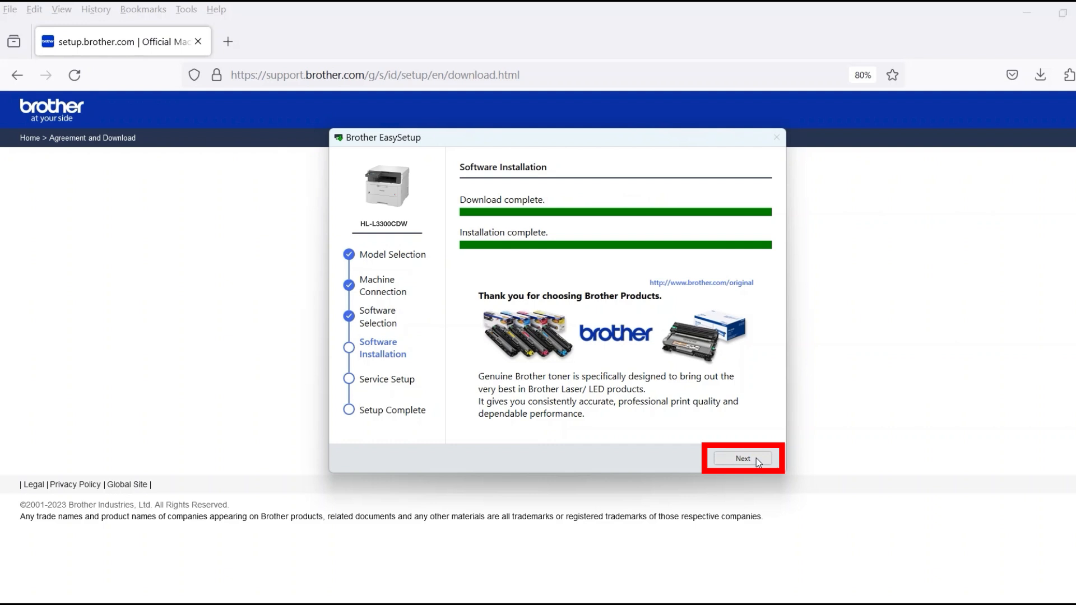
click(741, 459)
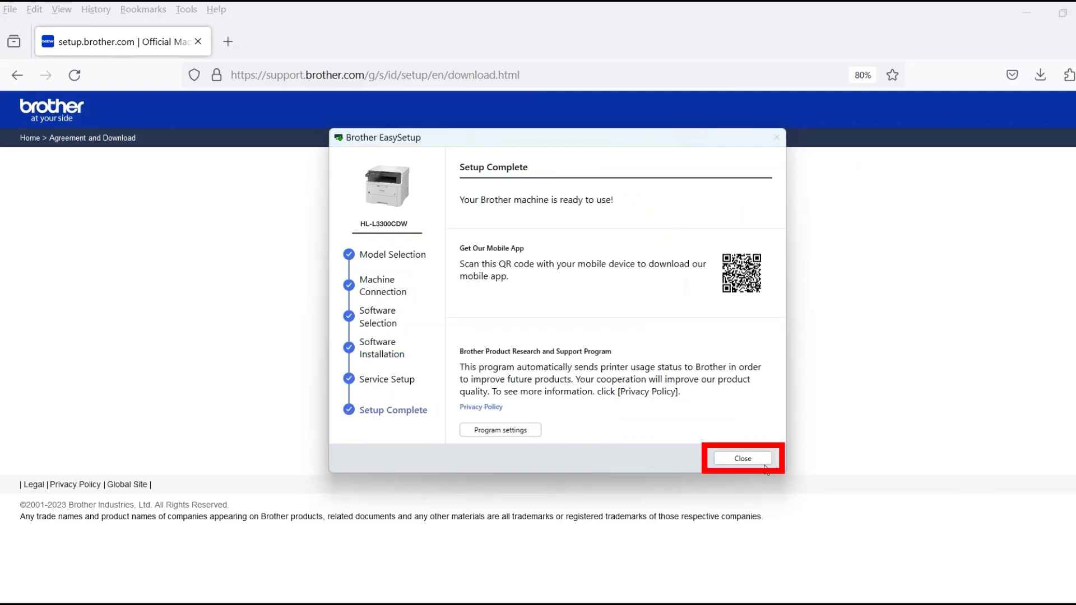
click(741, 459)
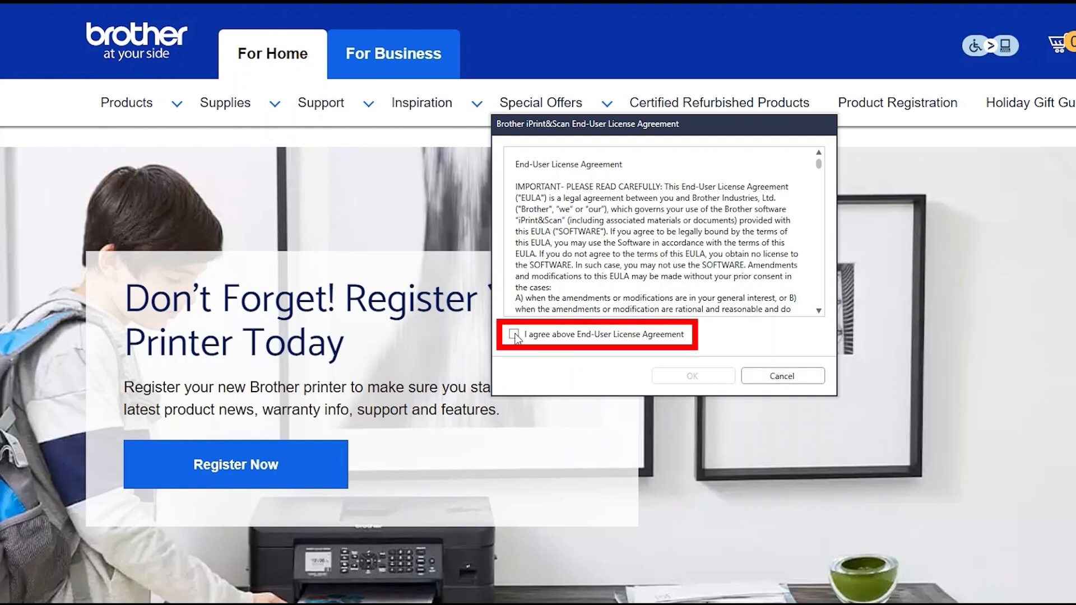
Agree to the iPrint&Scan EULA and bring up the machine list
click(515, 335)
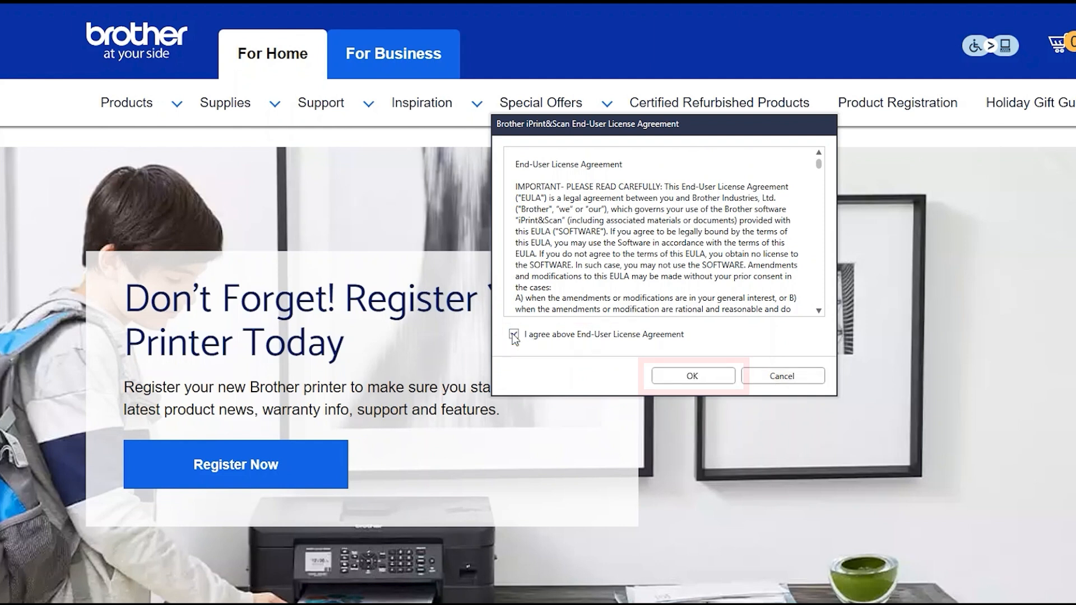
click(692, 376)
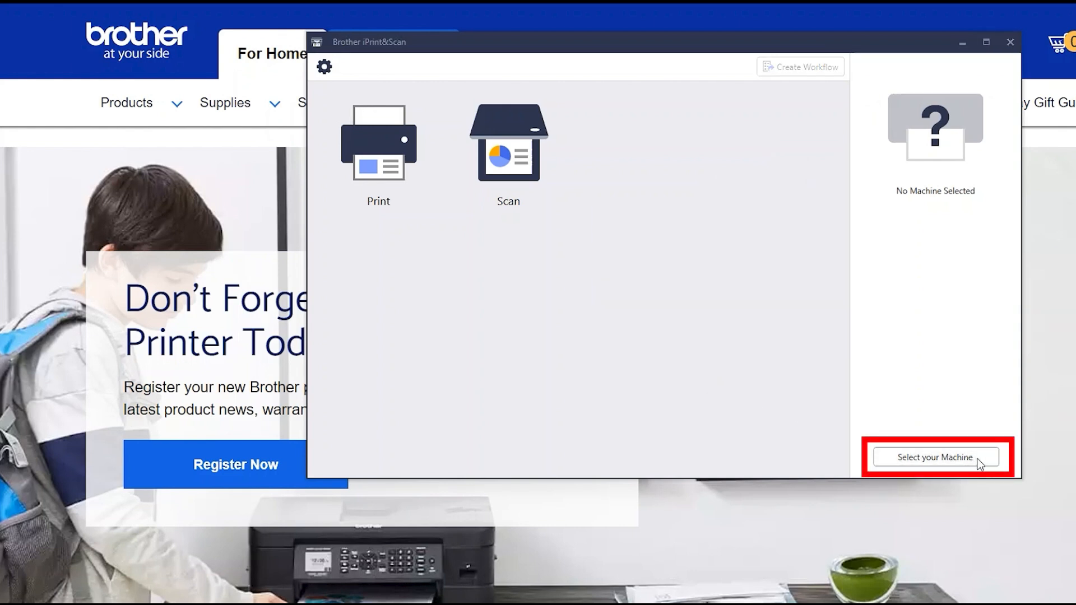
click(934, 457)
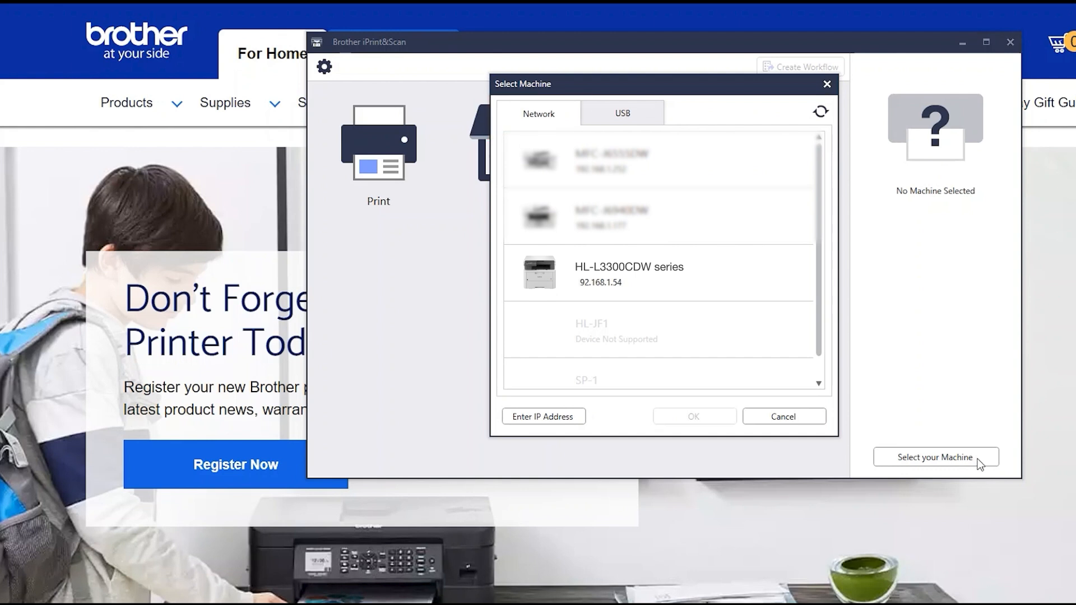
Select the HL-L3300CDW series on Network as the machine and confirm it
click(627, 274)
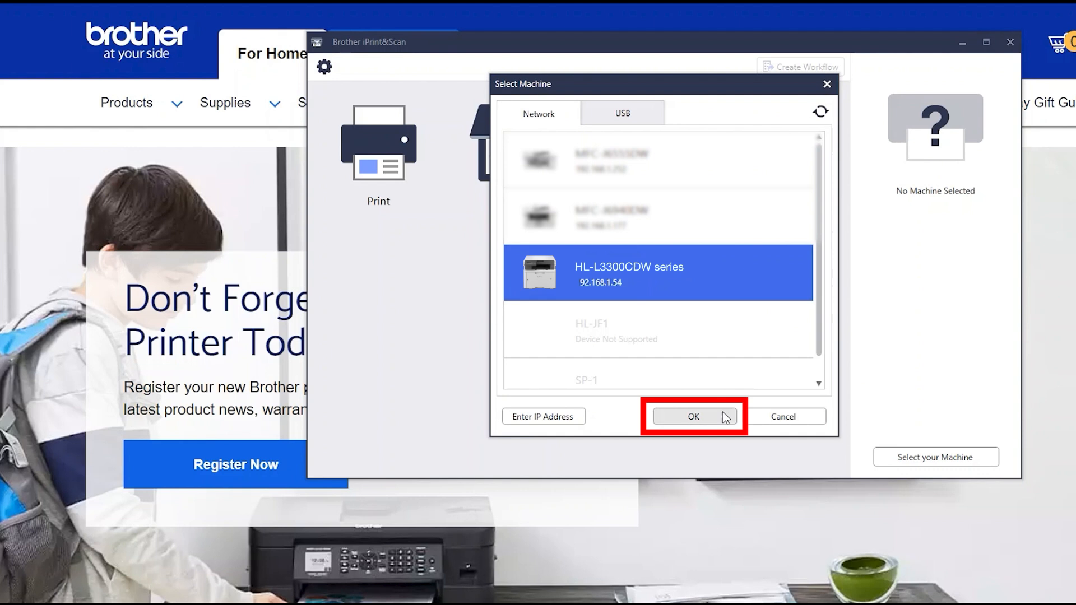
click(692, 417)
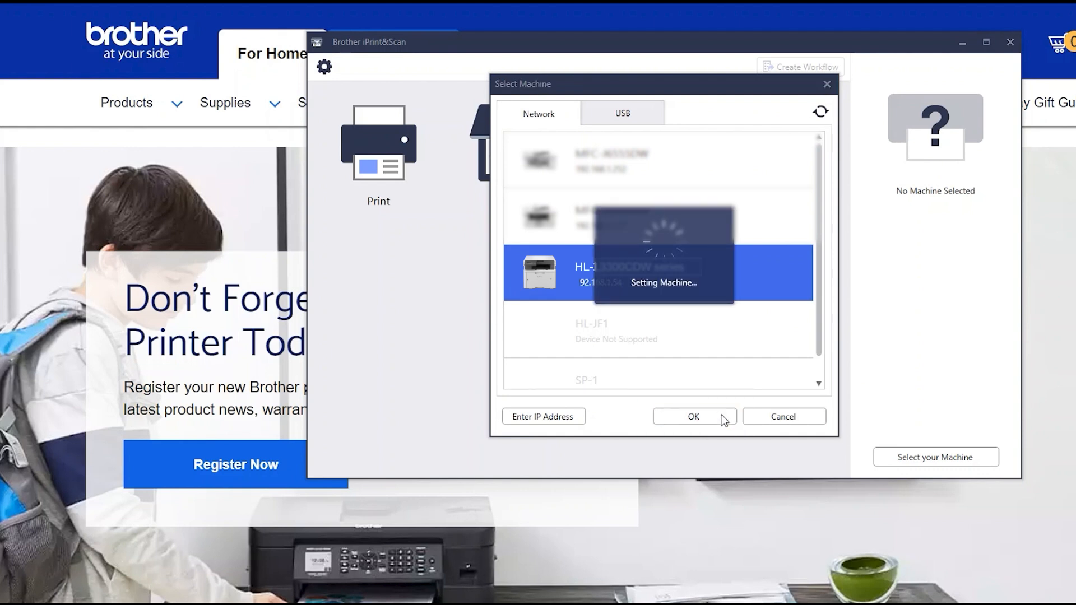
click(693, 417)
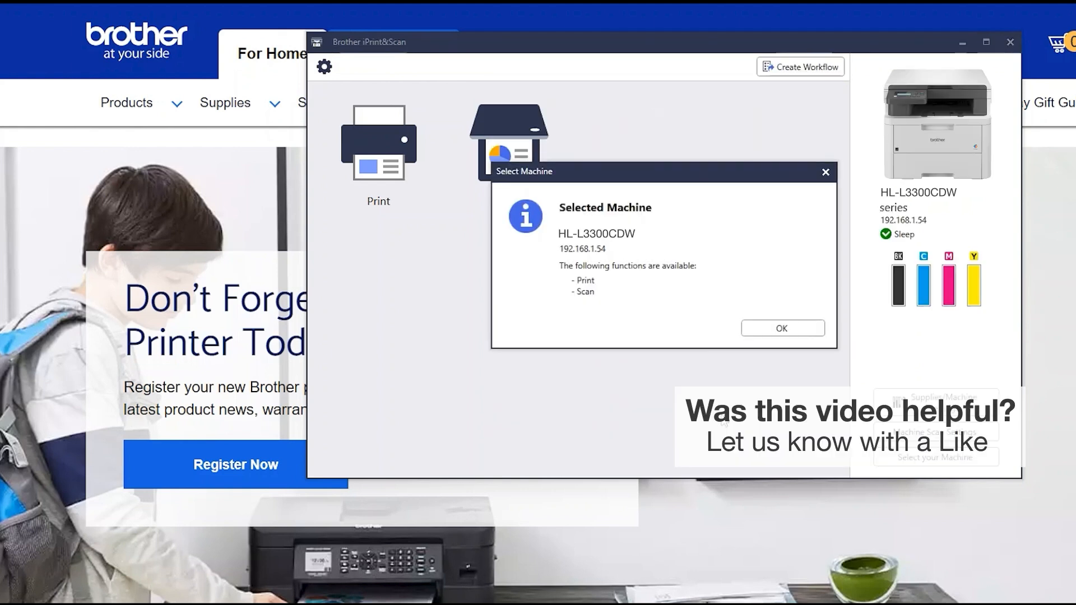
click(781, 328)
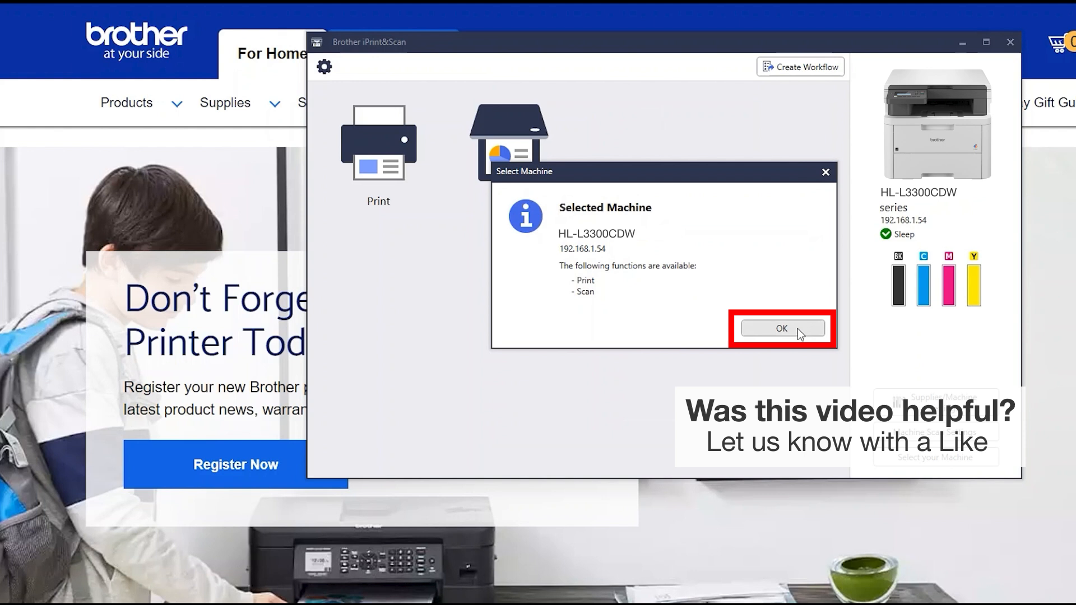
click(780, 329)
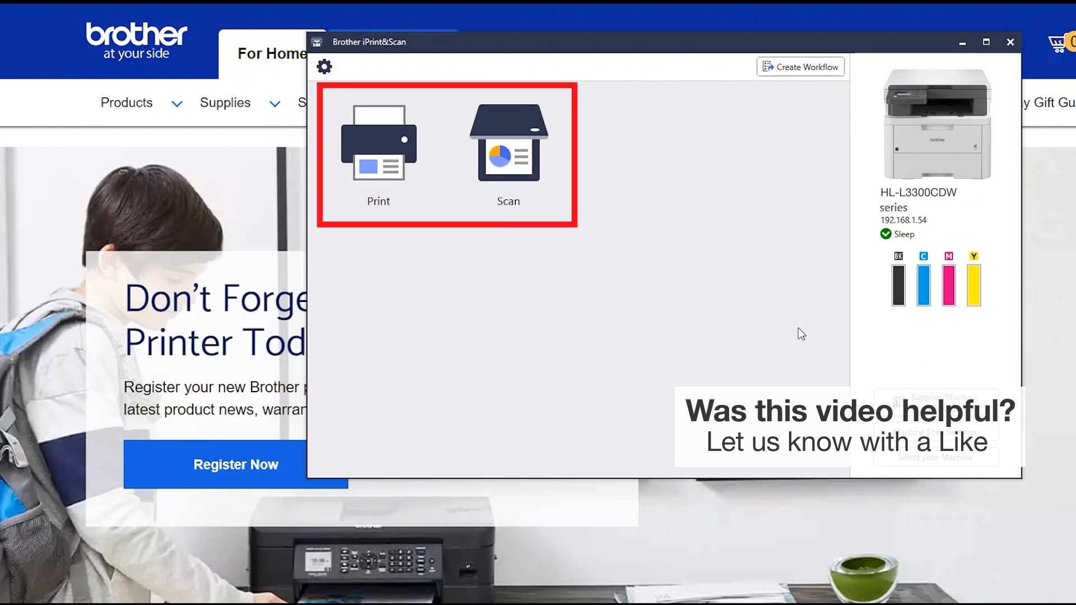